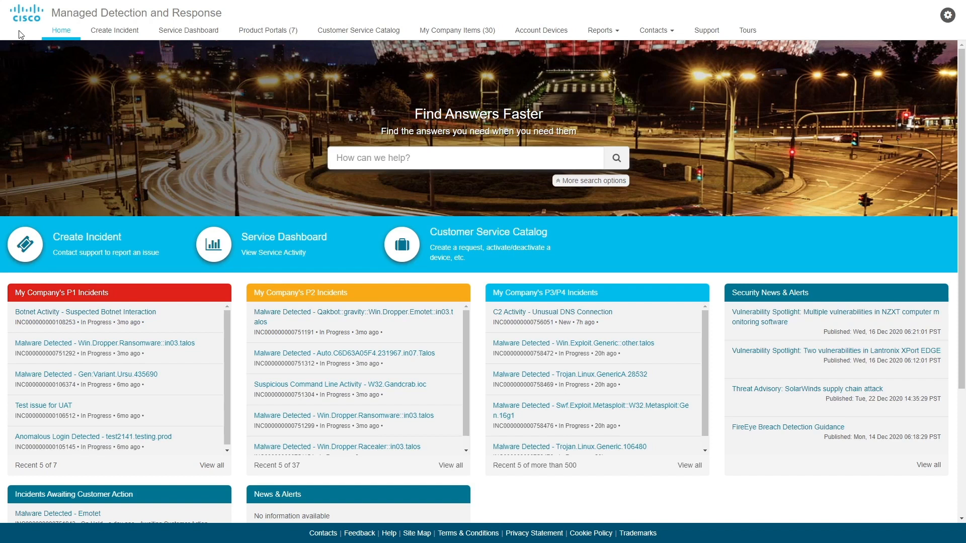
- Scroll through the home widgets, then switch to the Service Dashboard showing incident priority, threat category and trending charts
scroll(down, 3)
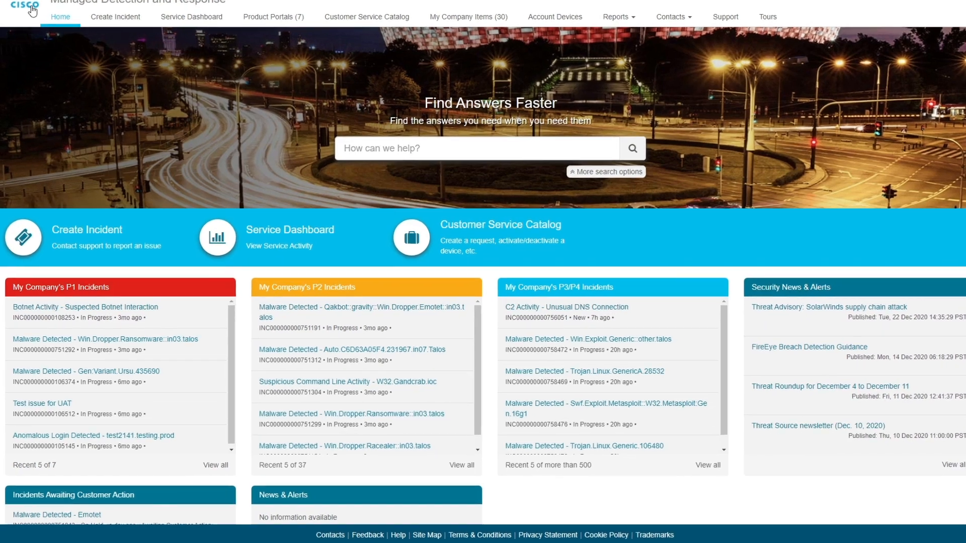
scroll(down, 3)
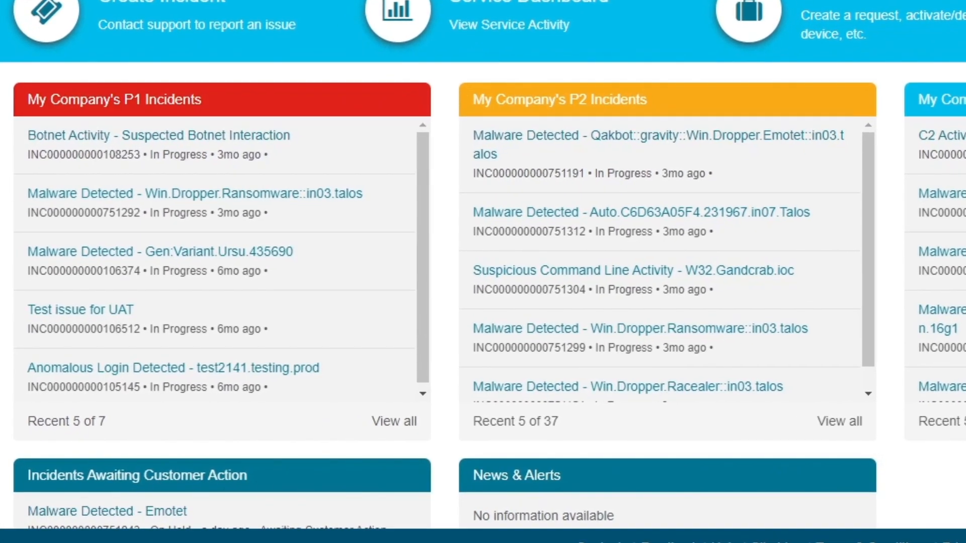
scroll(right, 3)
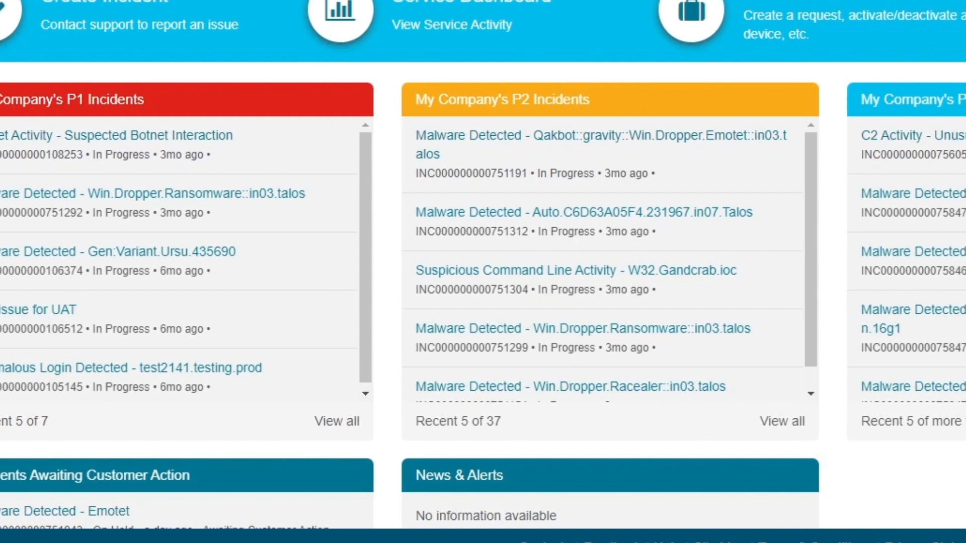
scroll(right, 3)
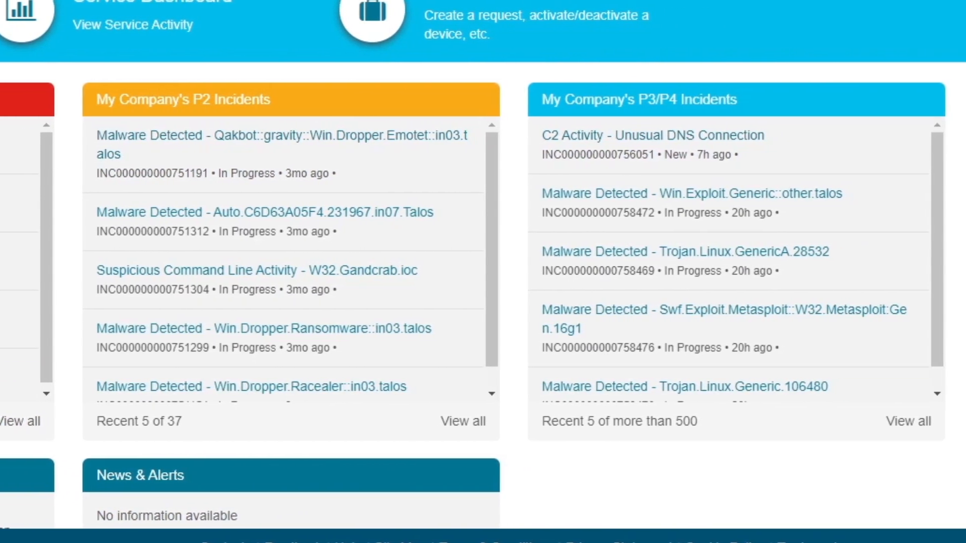
scroll(left, 3)
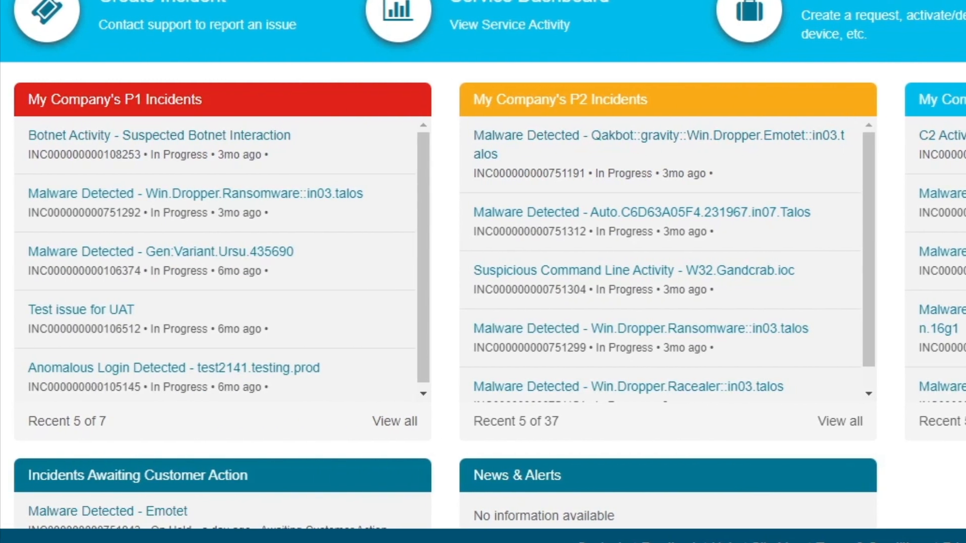
scroll(right, 3)
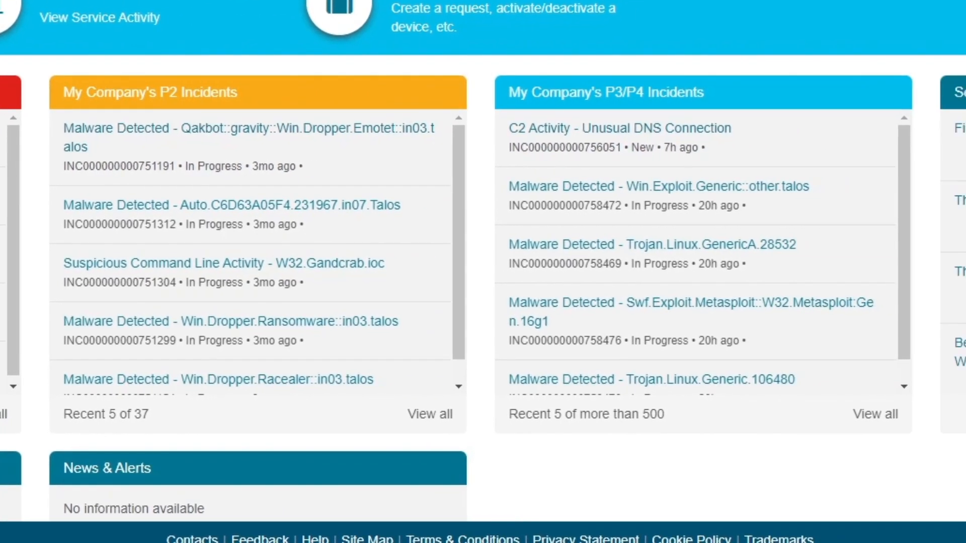
scroll(down, 3)
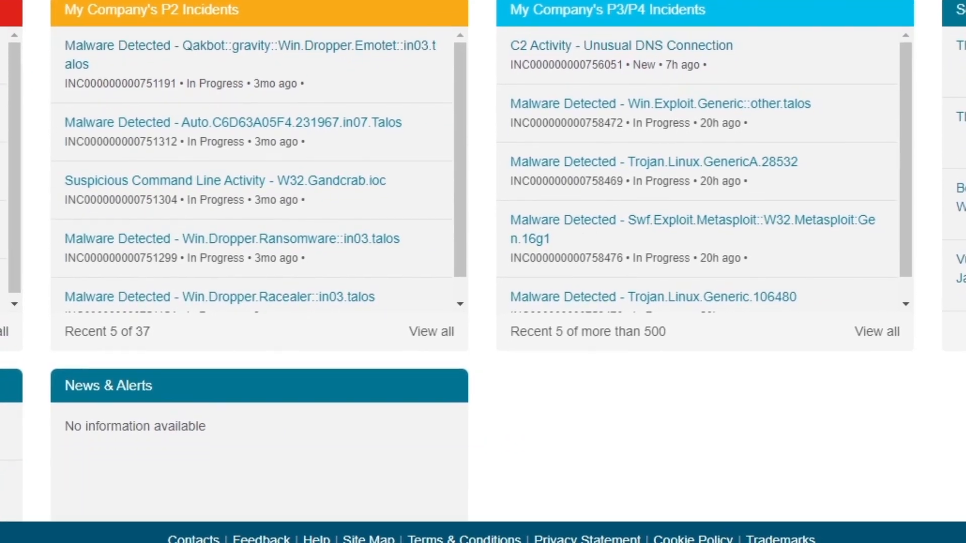
scroll(down, 3)
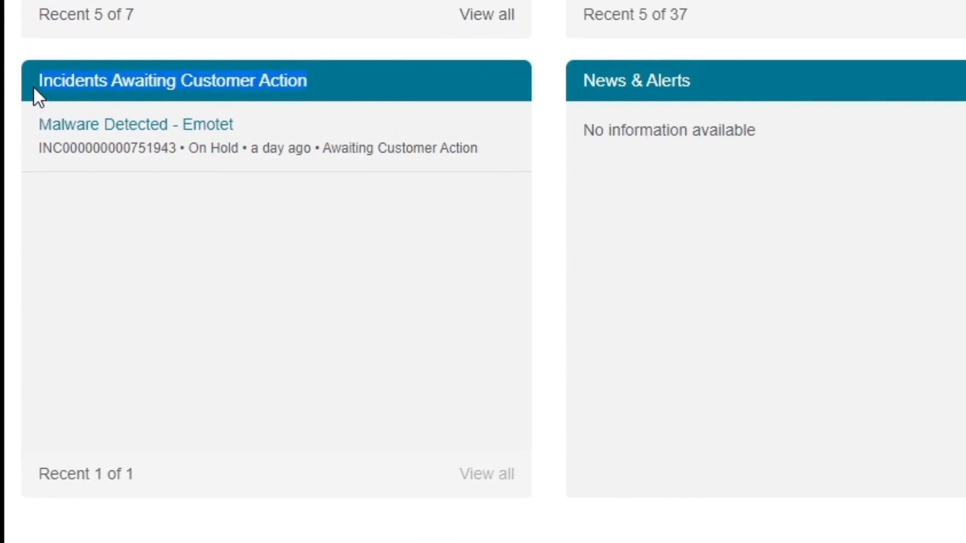
mouse_move(317, 84)
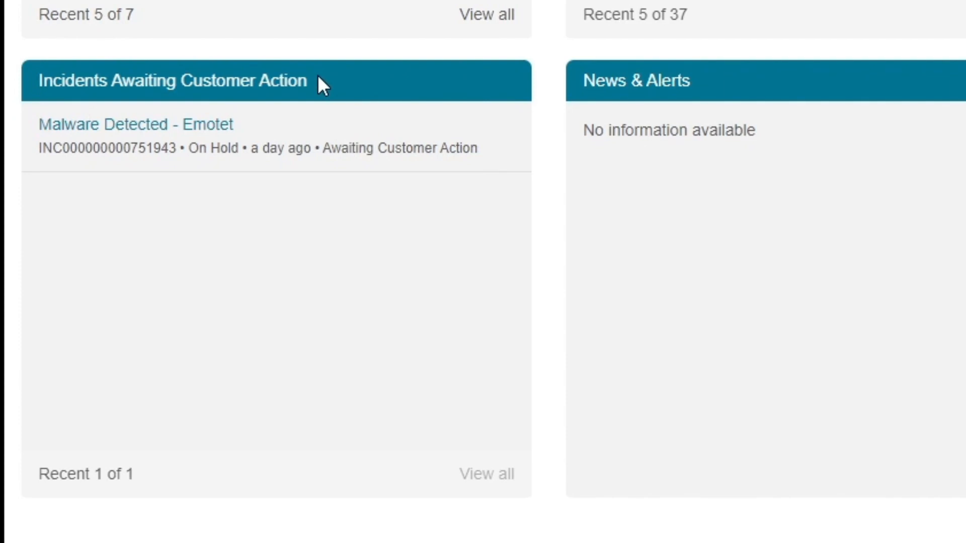
mouse_move(312, 154)
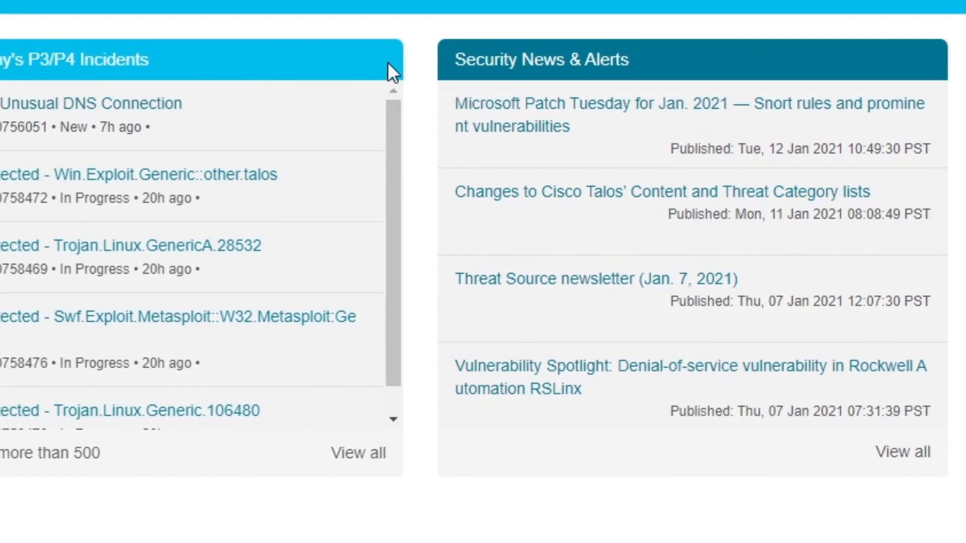
mouse_move(647, 70)
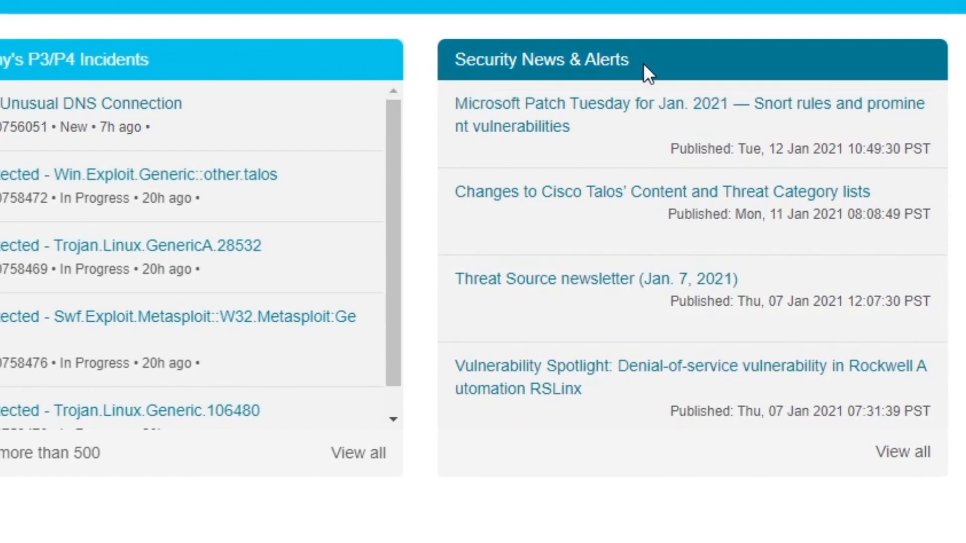
scroll(down, 3)
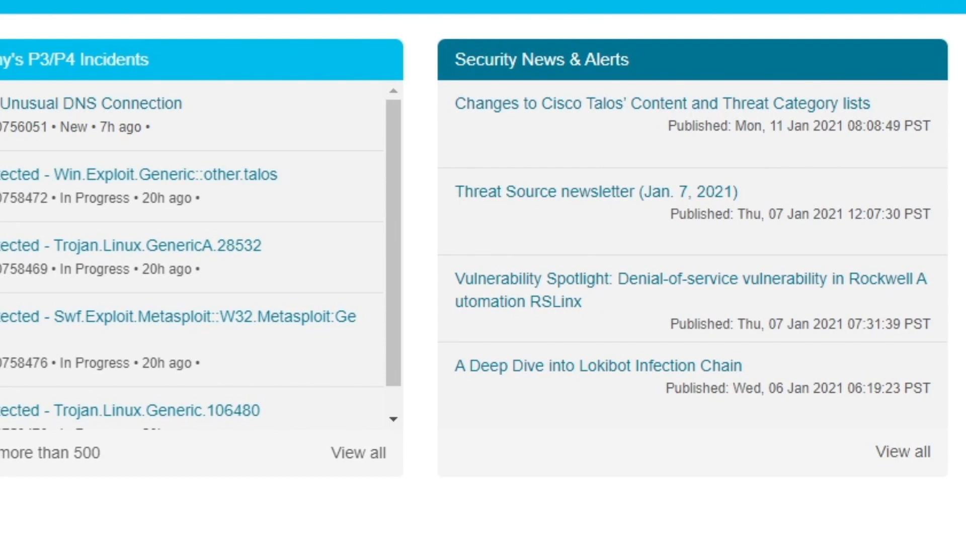
scroll(down, 3)
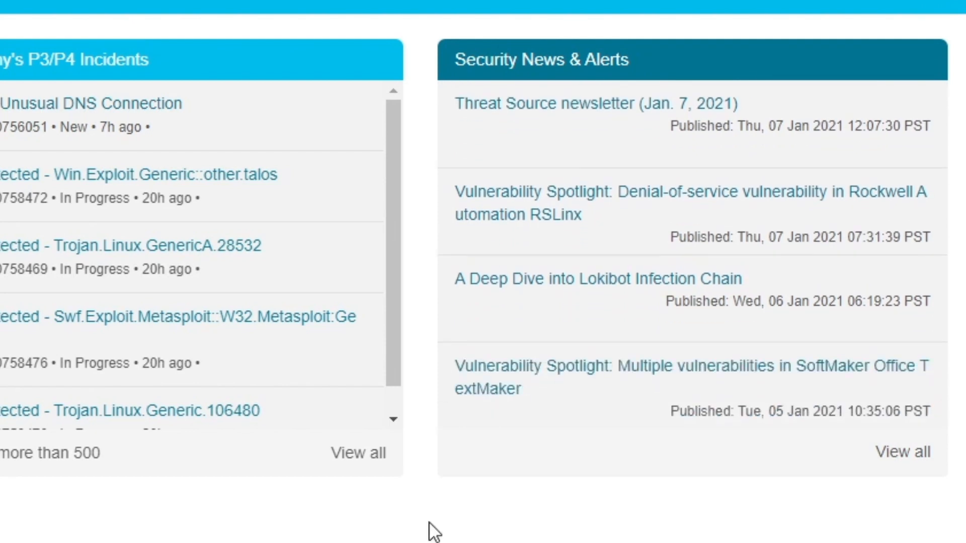
scroll(up, 3)
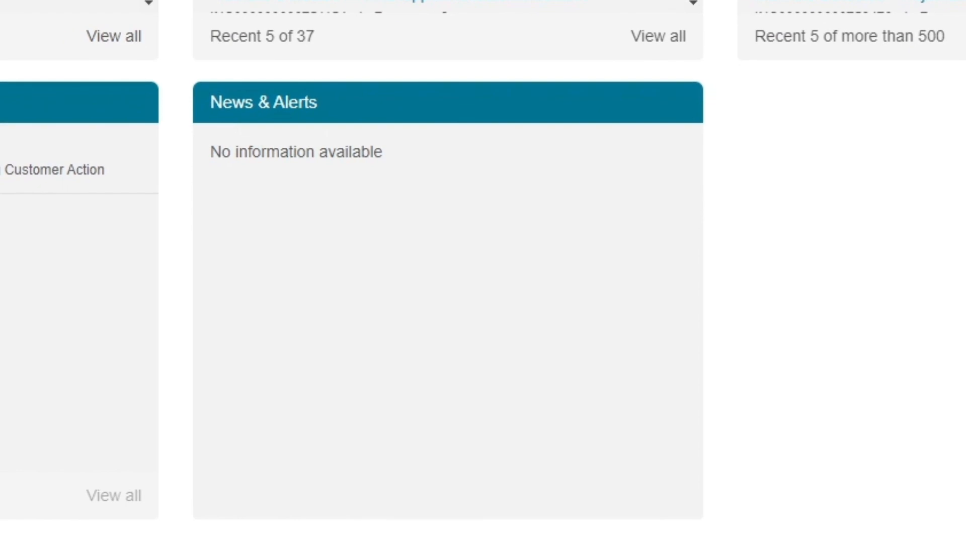
scroll(down, 3)
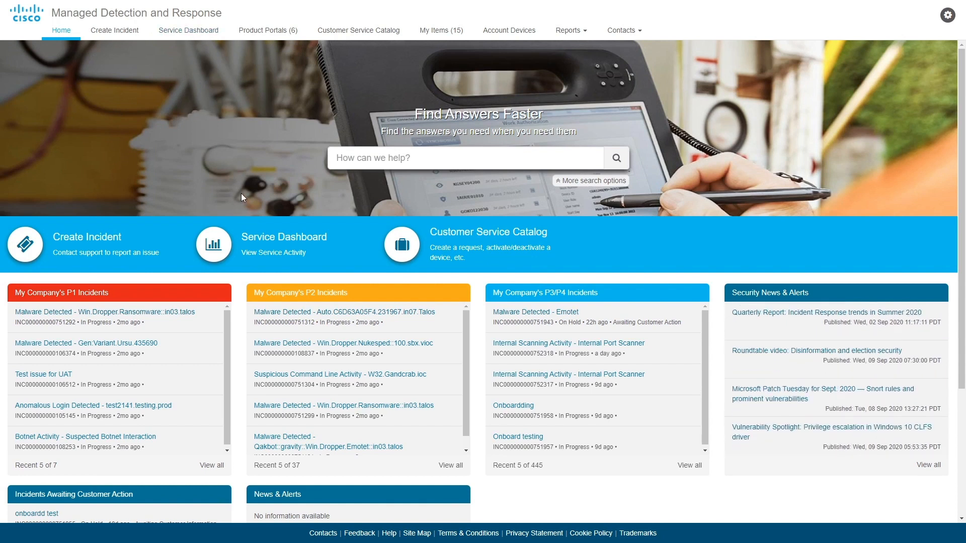
click(188, 30)
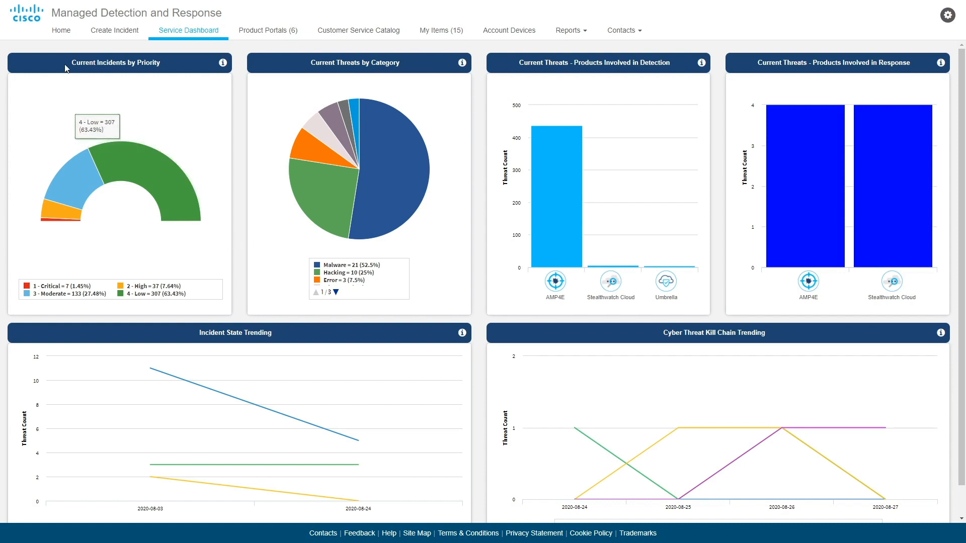
mouse_move(179, 67)
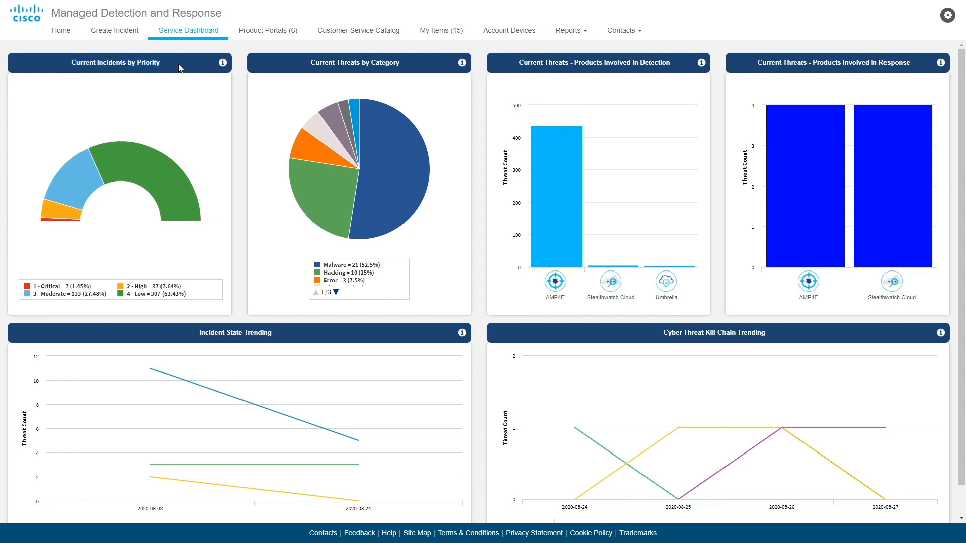
mouse_move(203, 76)
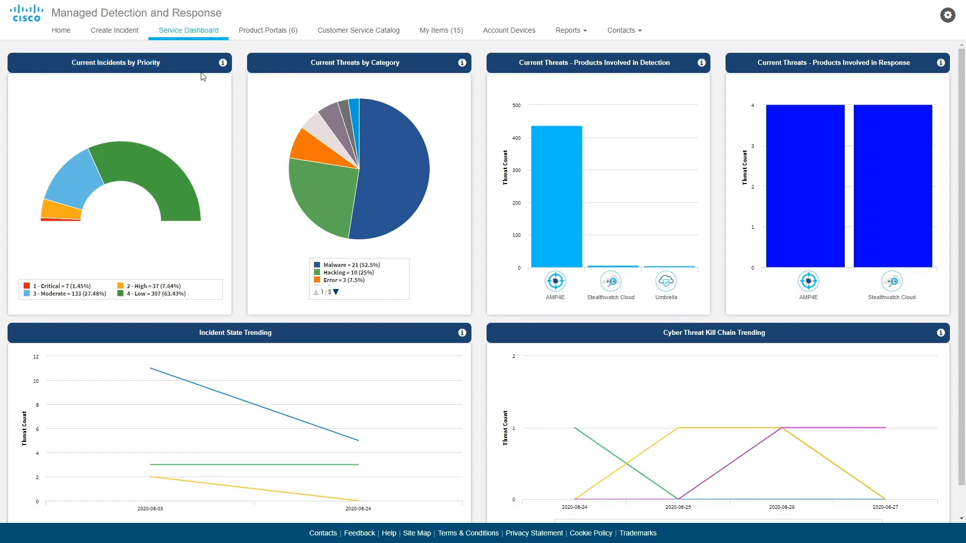
mouse_move(218, 87)
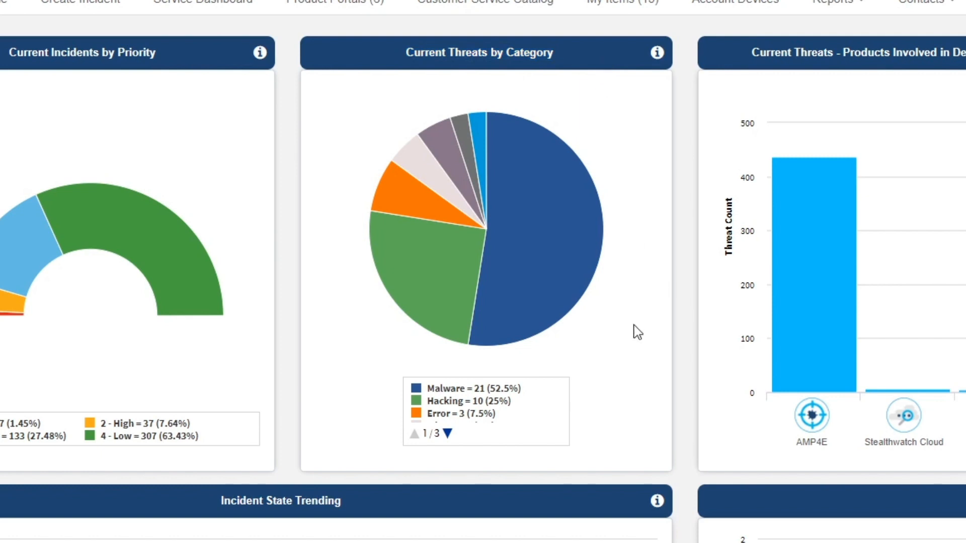
scroll(right, 3)
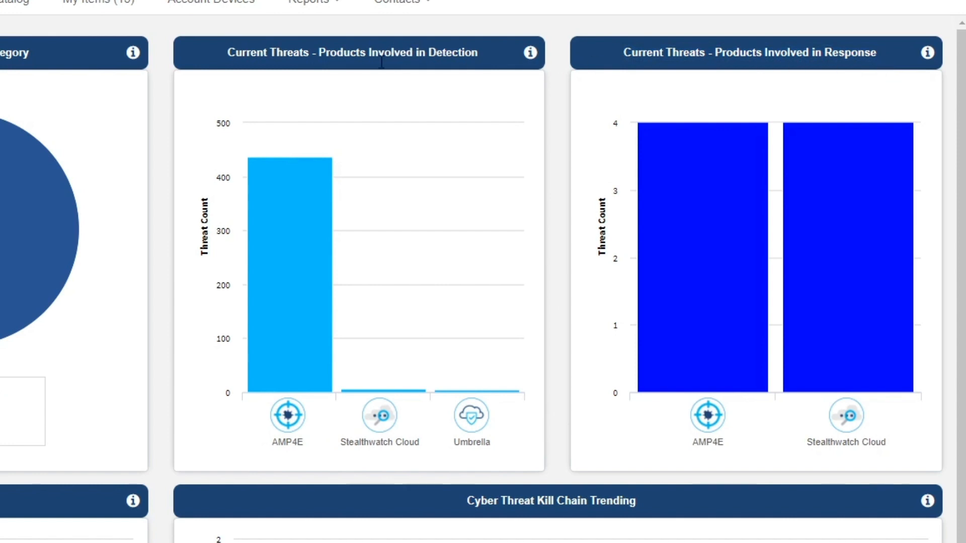
mouse_move(619, 117)
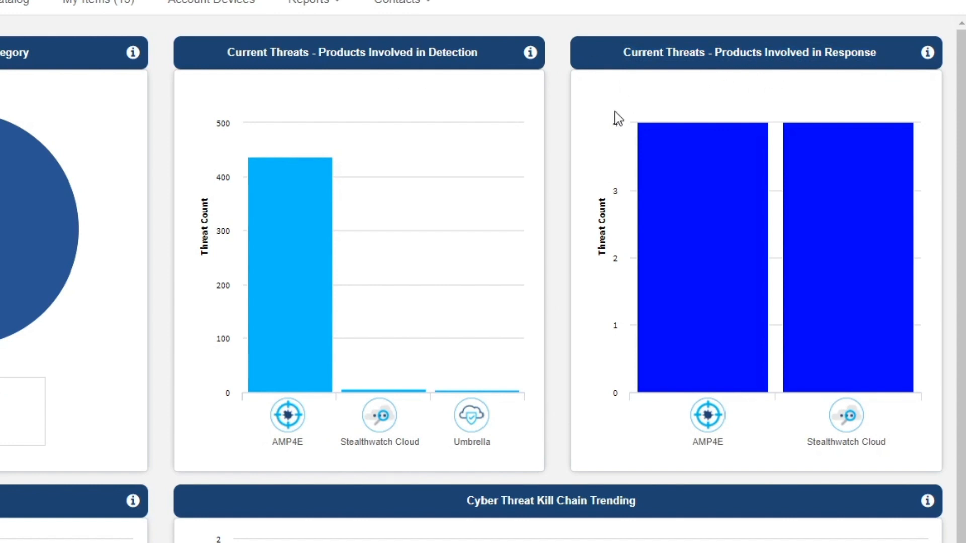
mouse_move(669, 308)
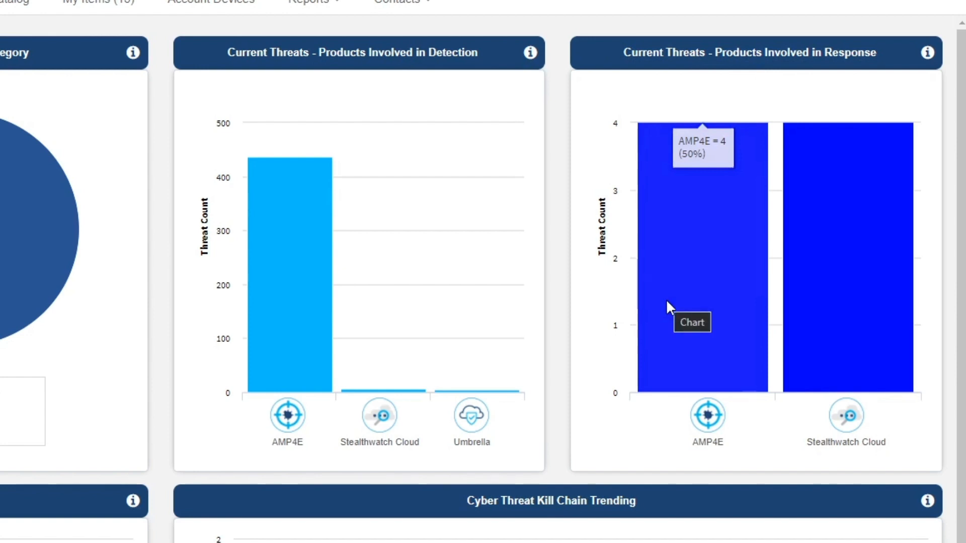
scroll(down, 3)
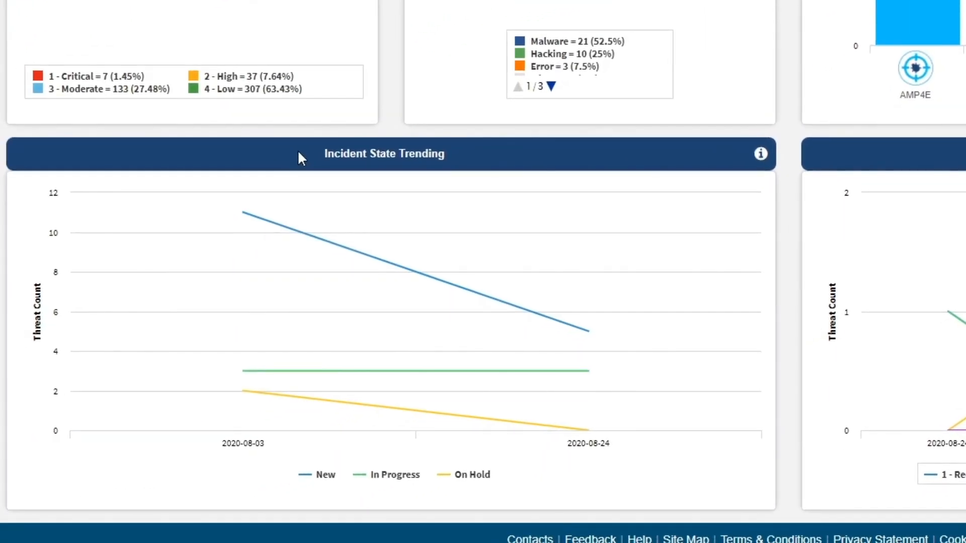
mouse_move(508, 159)
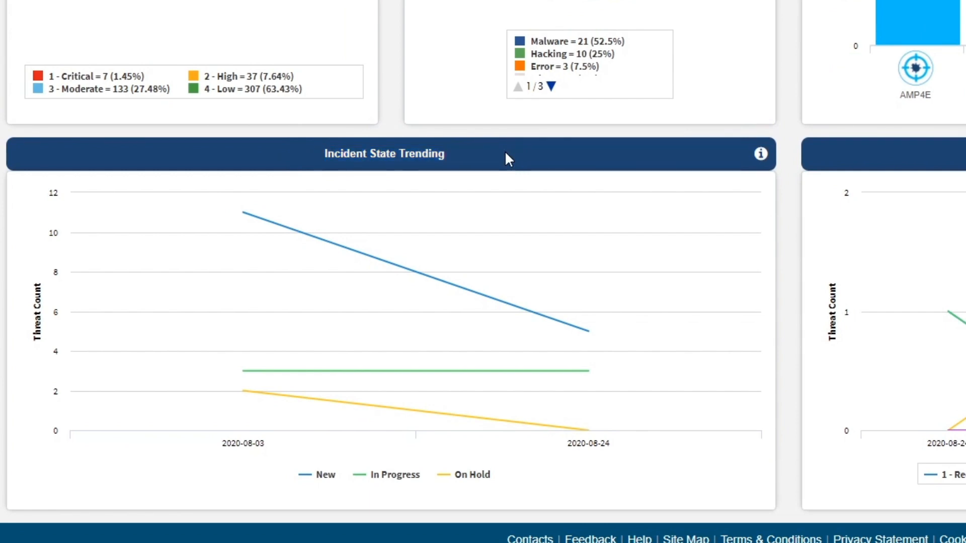
mouse_move(383, 474)
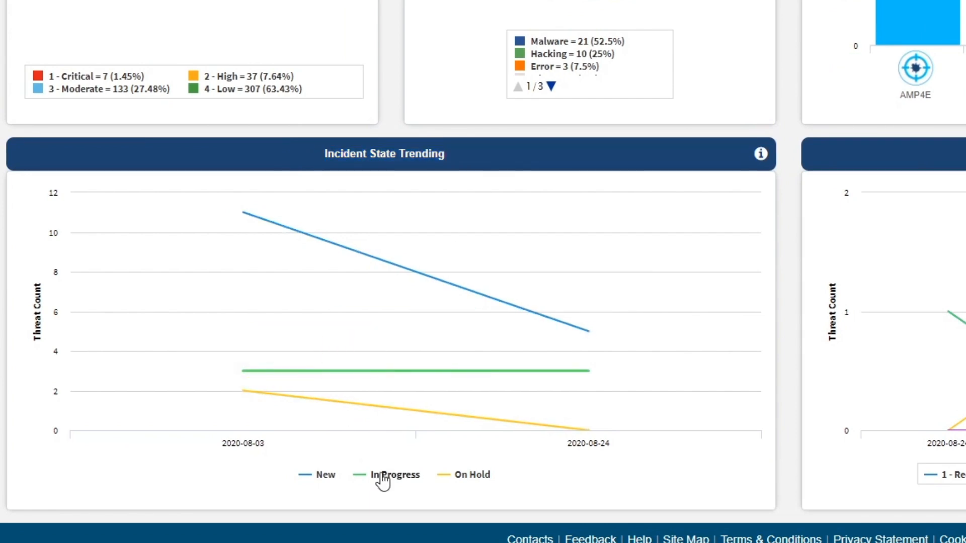
mouse_move(323, 482)
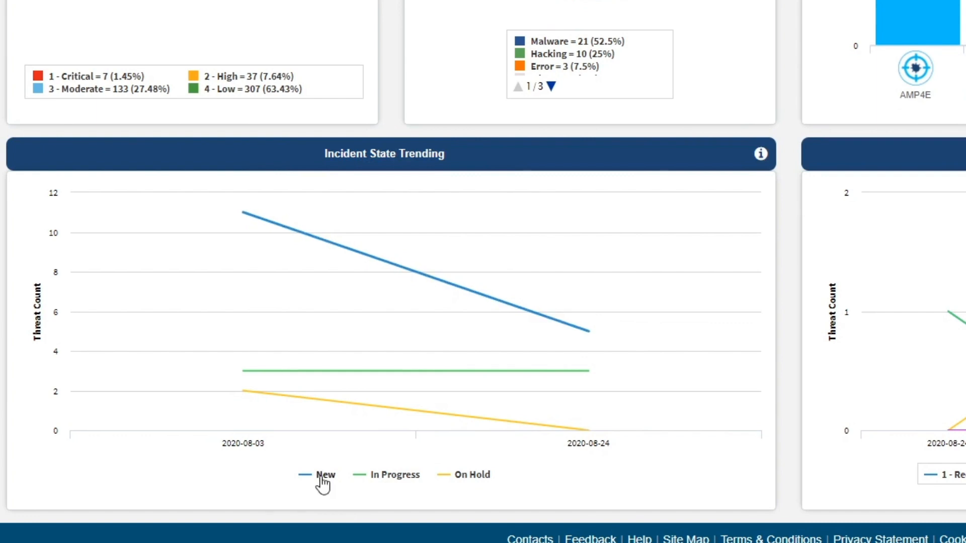
- Scroll the dashboard sideways to view the Cyber Threat Kill Chain Trending chart
scroll(right, 3)
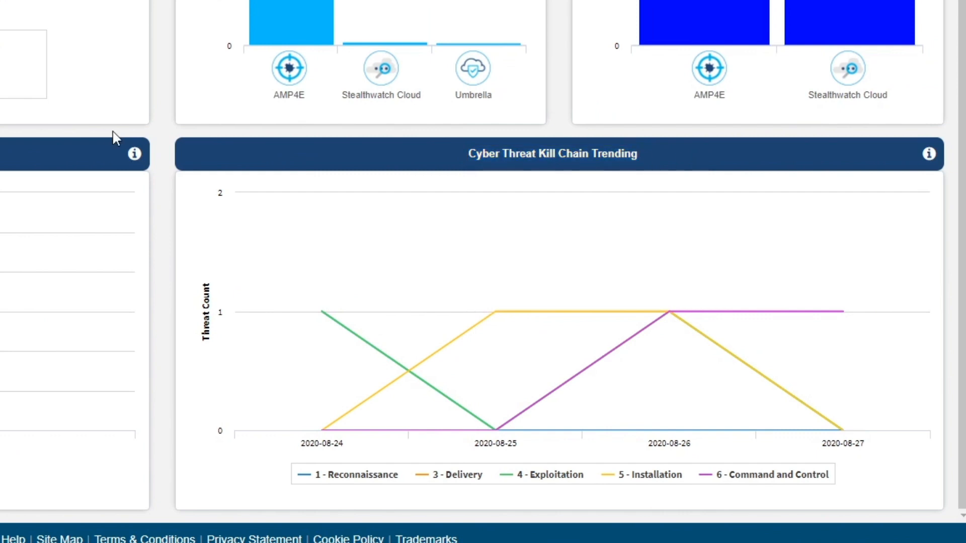
mouse_move(928, 153)
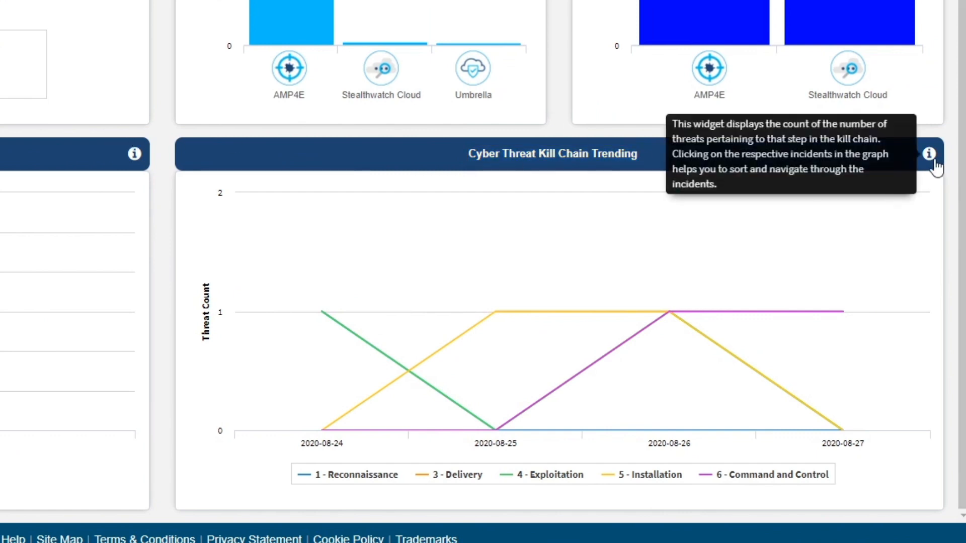
mouse_move(679, 159)
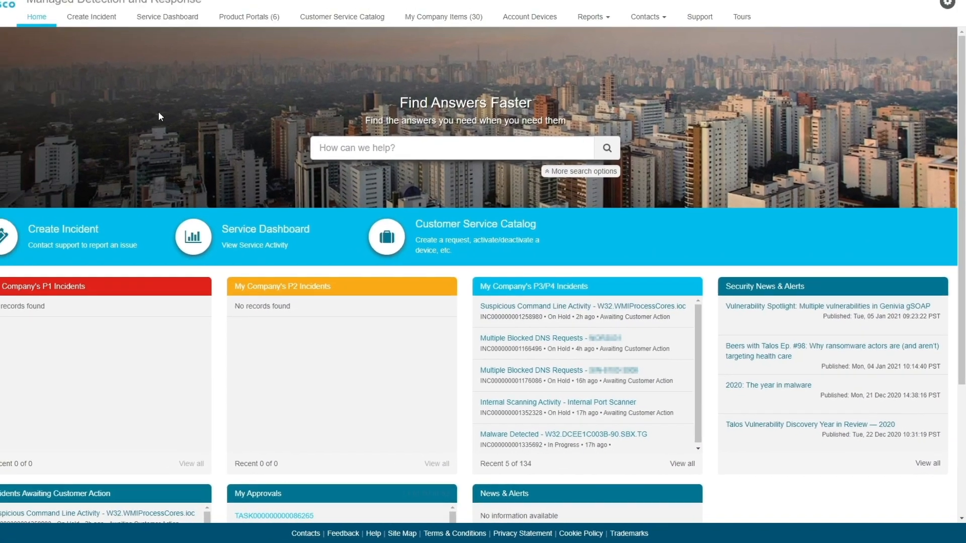
- Set AMP4E as the Configuration Item on the Create New Incident form and move down toward Comments and Submit
scroll(up, 3)
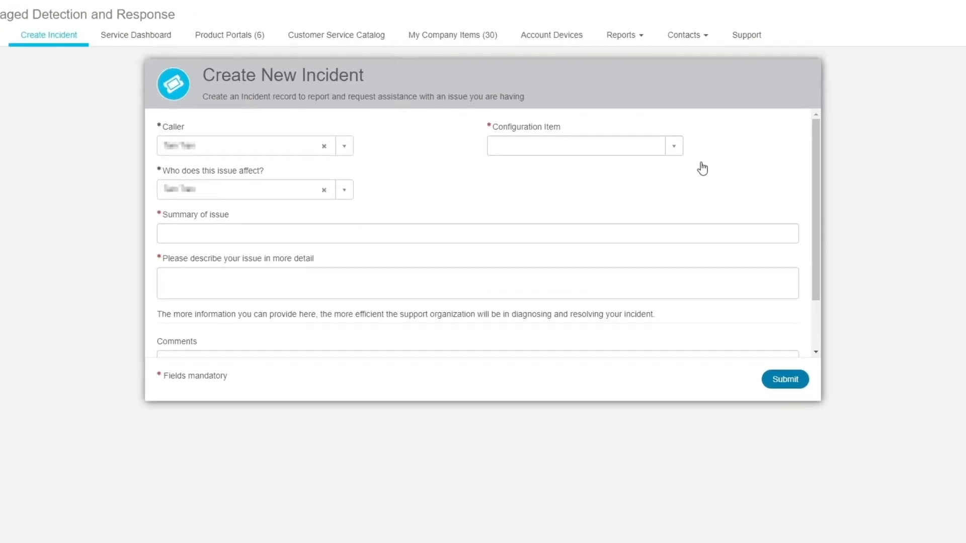
click(672, 145)
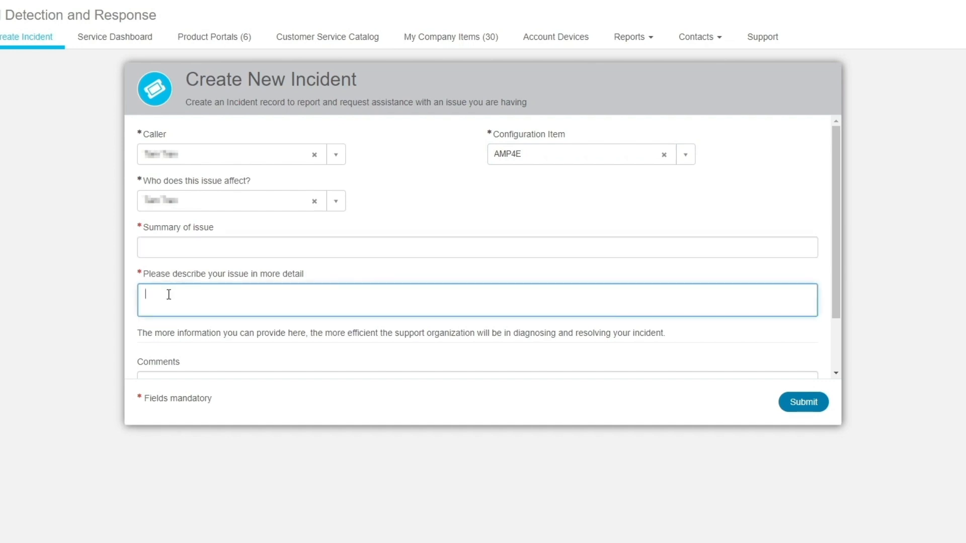
scroll(down, 3)
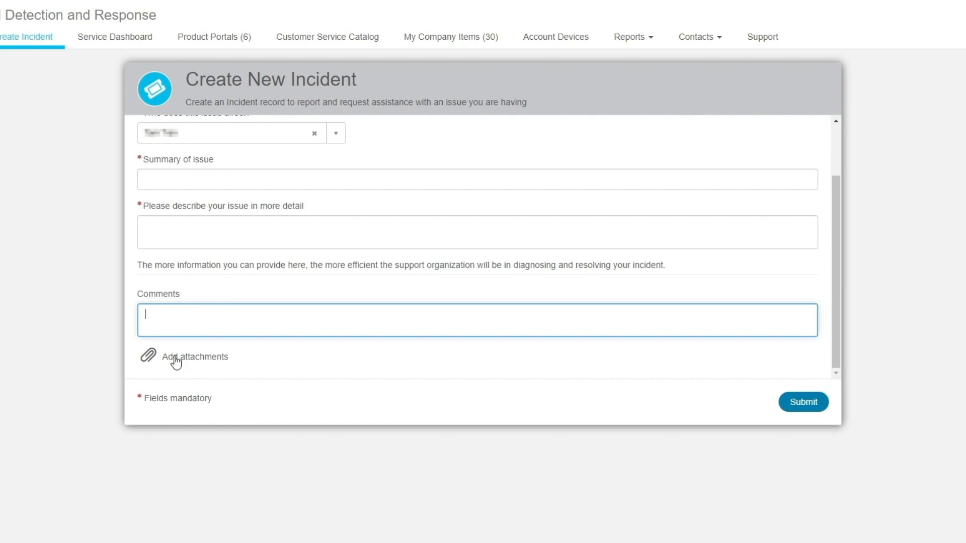
mouse_move(802, 402)
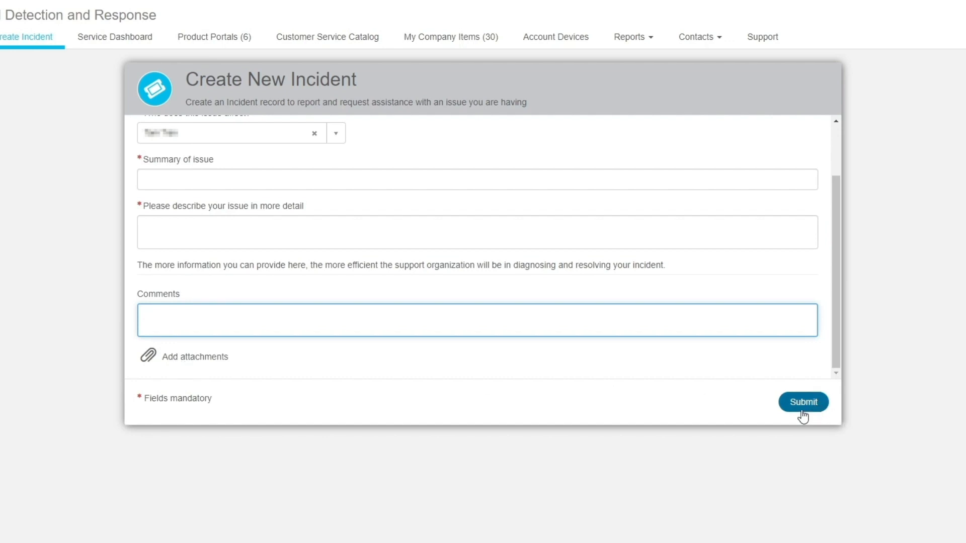
mouse_move(815, 417)
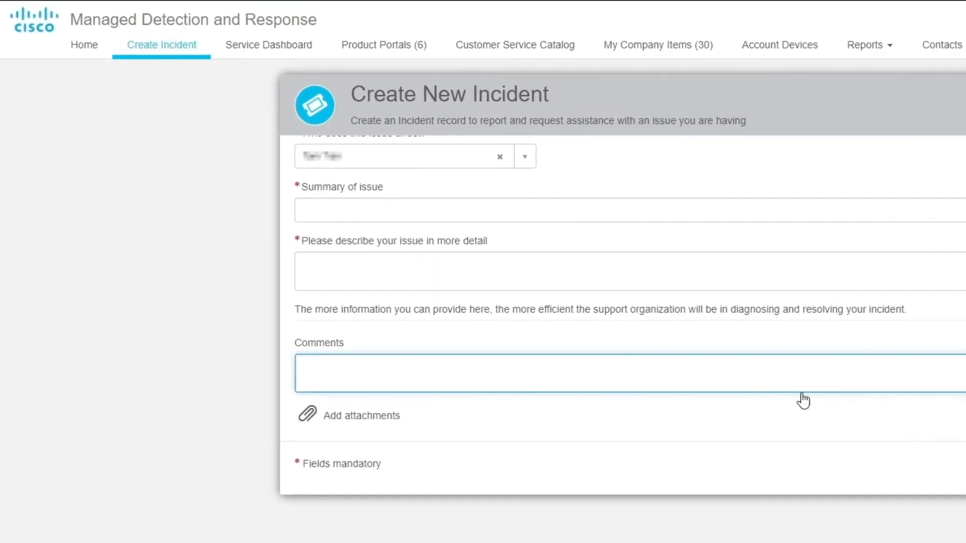
mouse_move(411, 49)
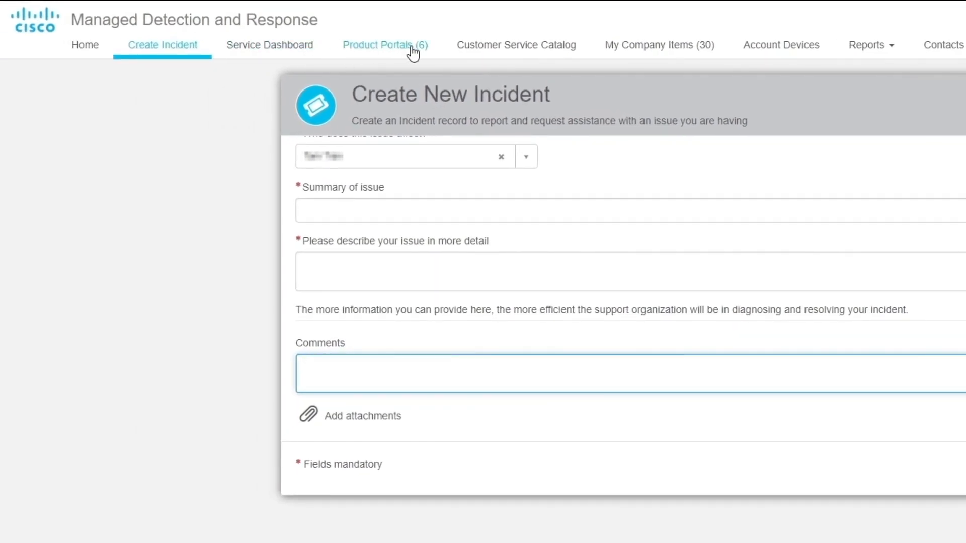
click(384, 44)
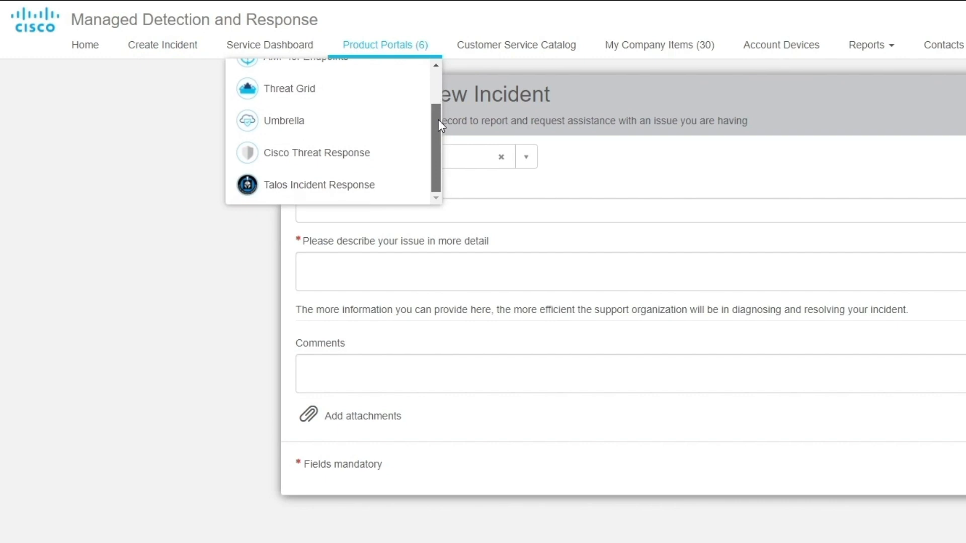
scroll(up, 3)
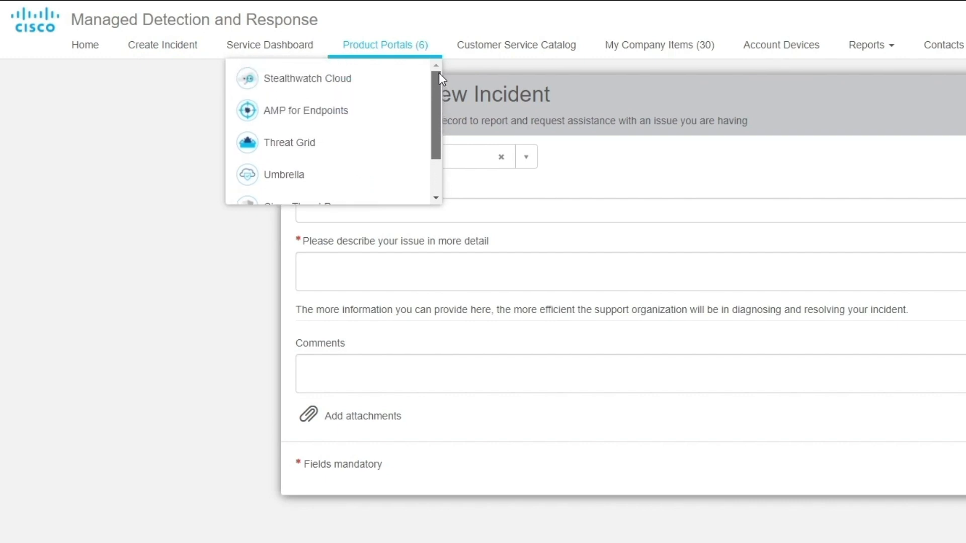
mouse_move(435, 156)
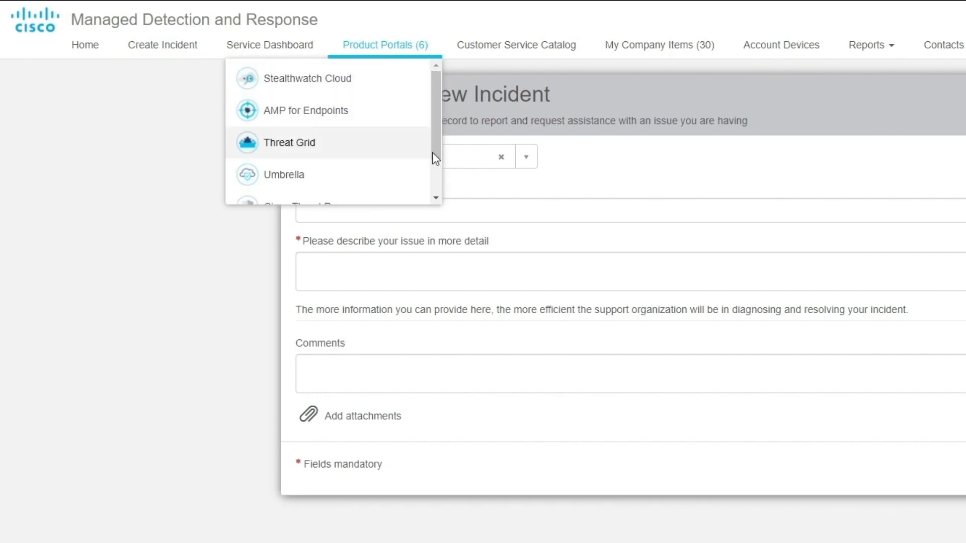
scroll(down, 3)
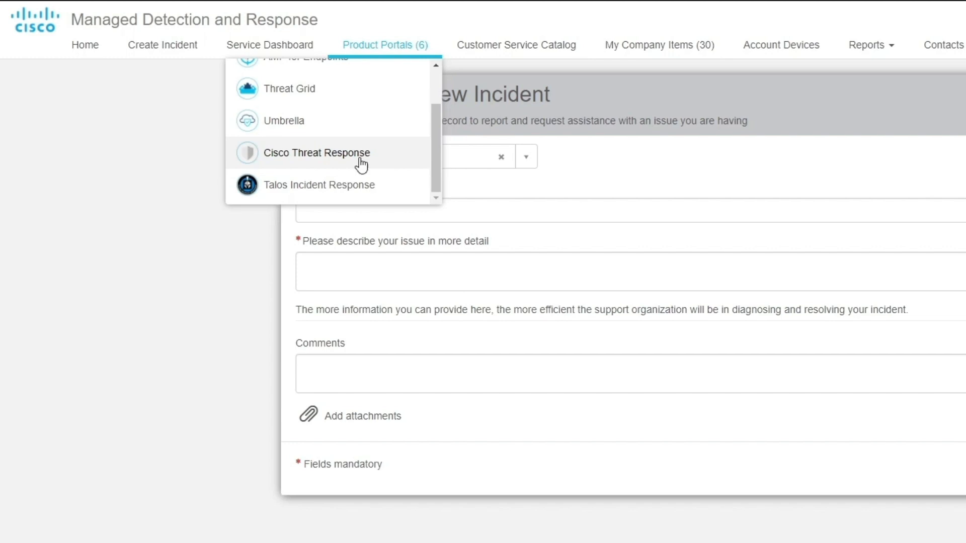
mouse_move(432, 46)
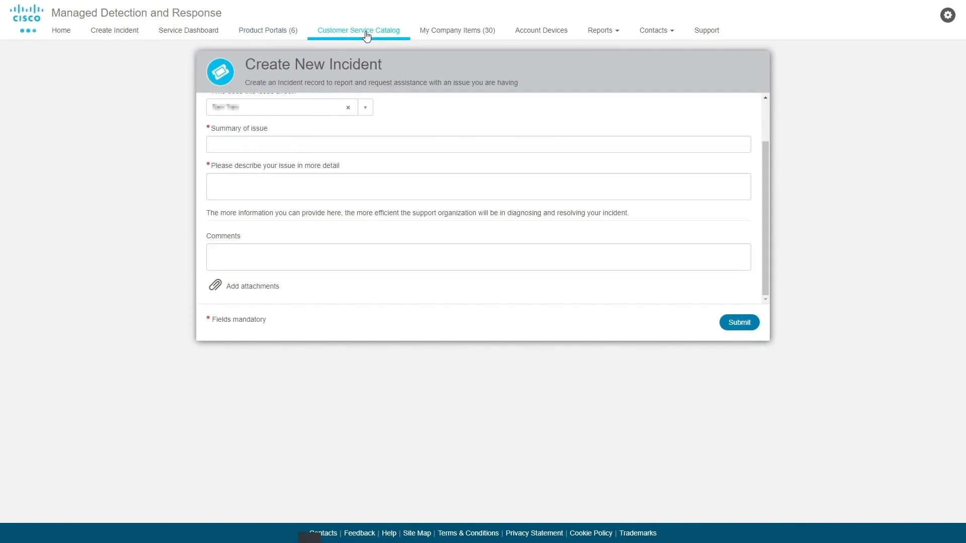
- Show the Customer Service Catalog with Create New Incident and CMDB / Device Monitoring categories
click(358, 30)
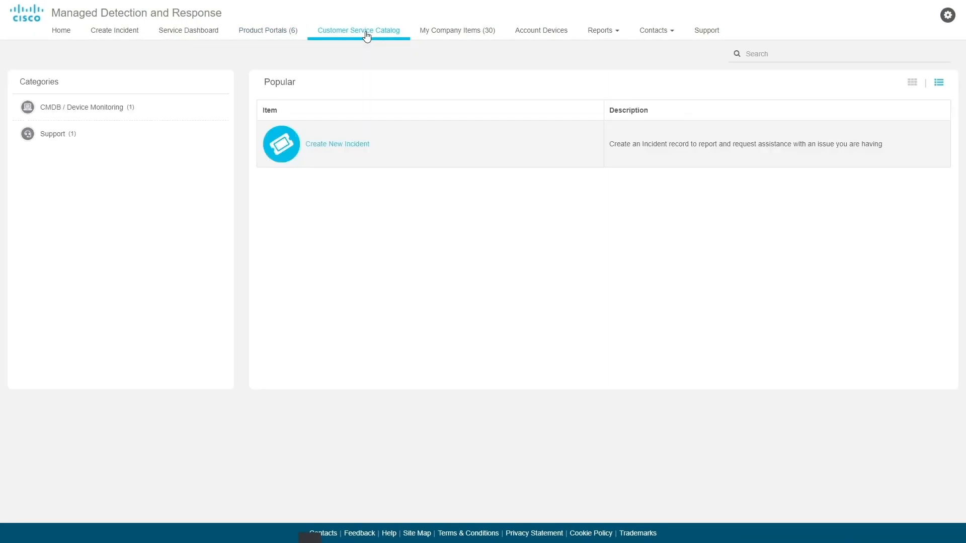
mouse_move(442, 168)
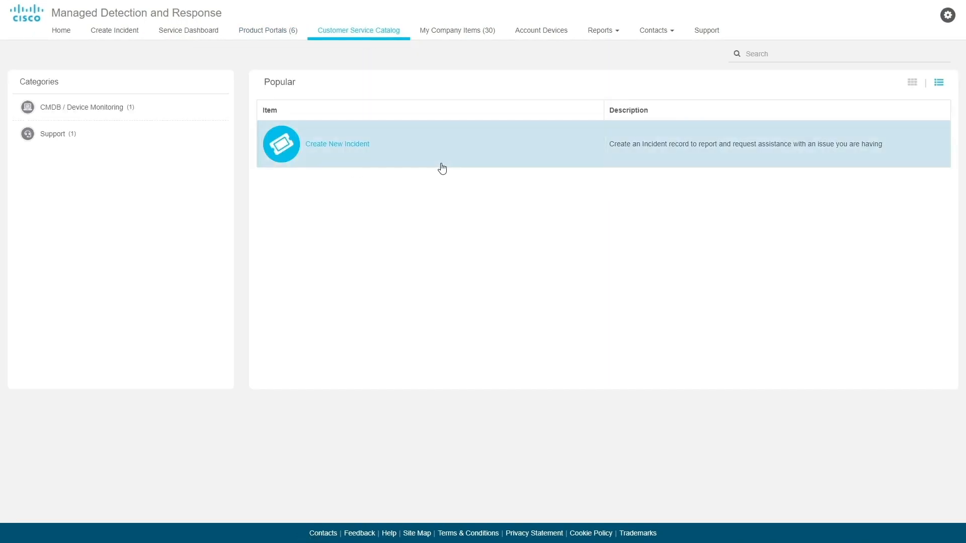
mouse_move(465, 97)
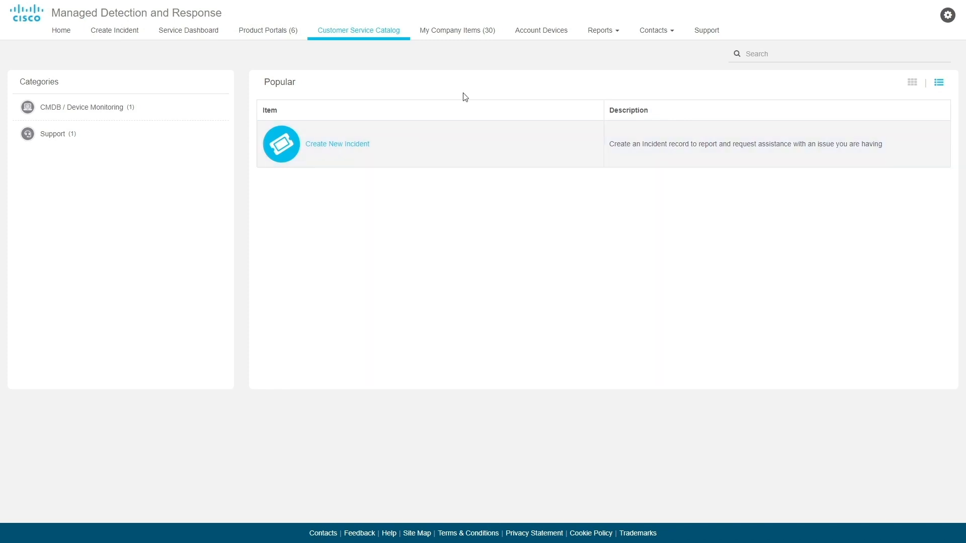
mouse_move(603, 30)
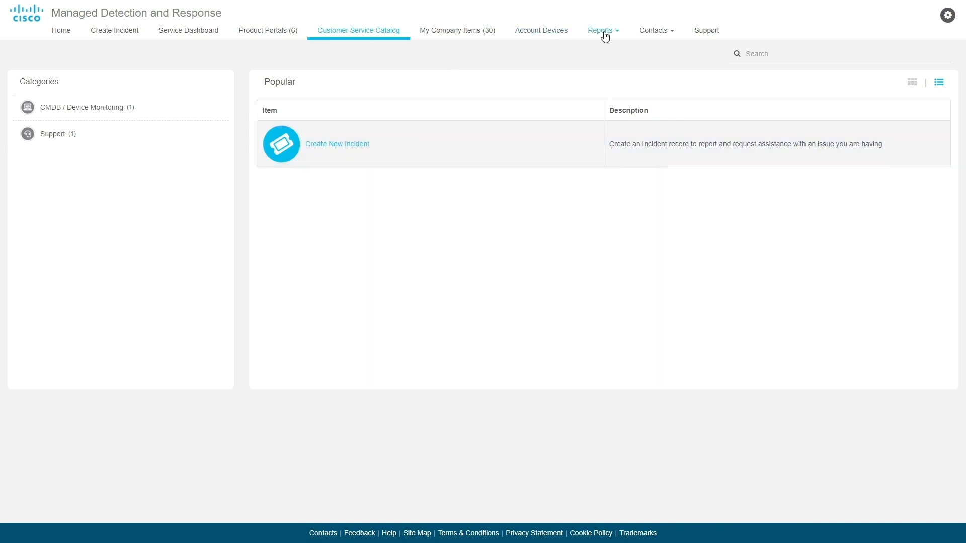
- View the Incident On Hold Dashboard report with the Average On Hold Duration (Last 60 Days) chart grouped by Use Case
click(600, 30)
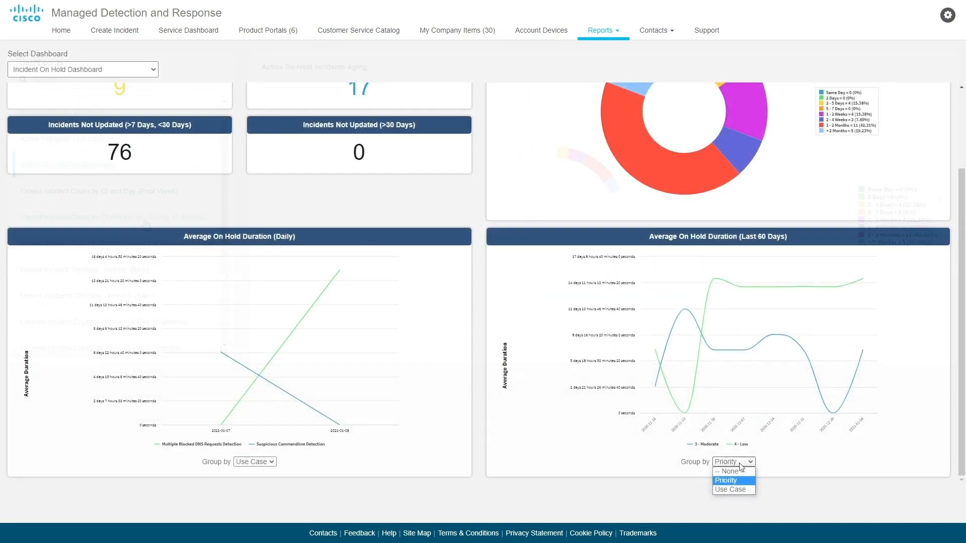
click(731, 489)
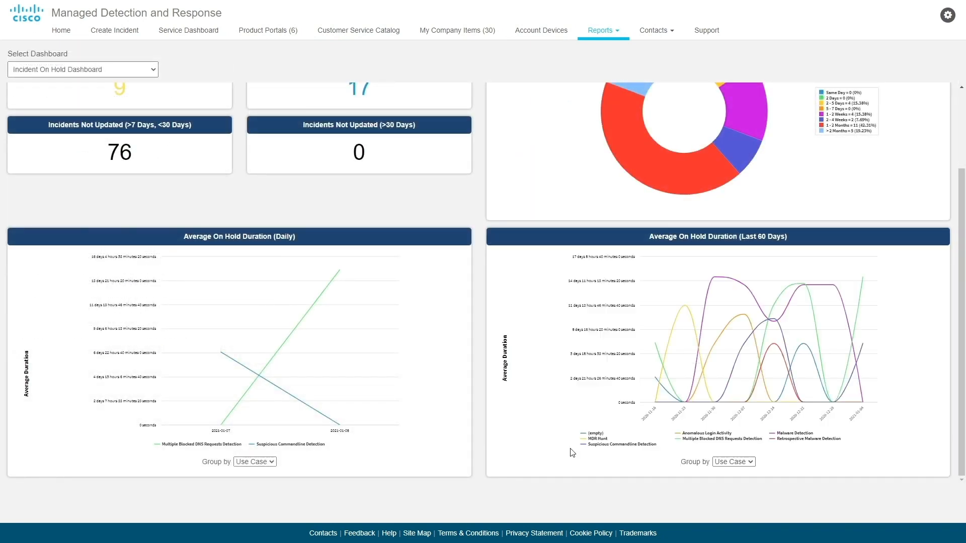
scroll(up, 3)
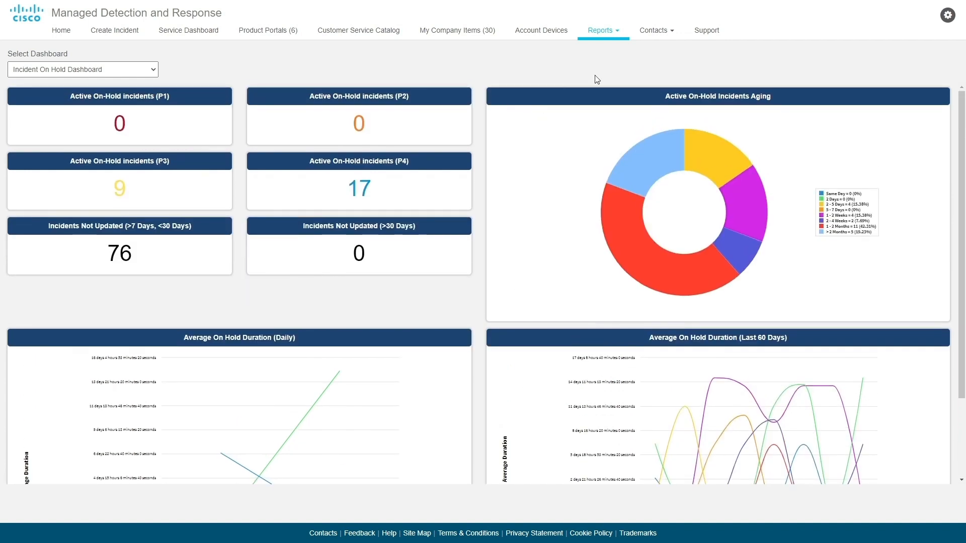
- Check the Contacts menu with My Company Contacts, then view the Support page
click(655, 29)
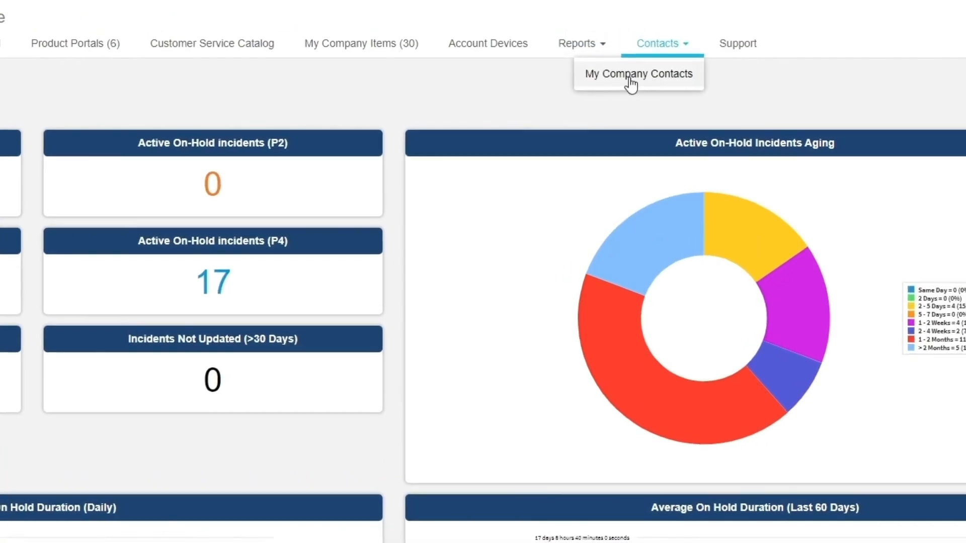
mouse_move(779, 87)
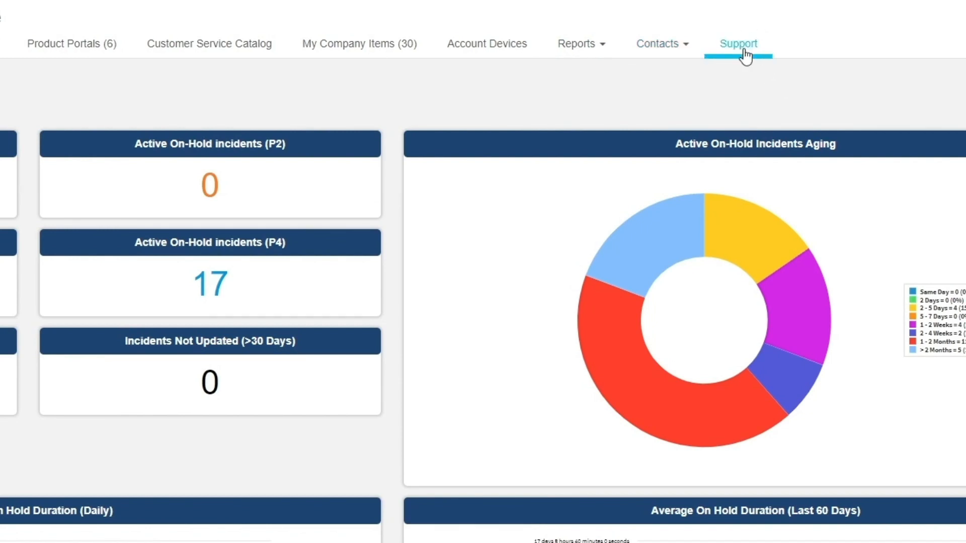
click(737, 43)
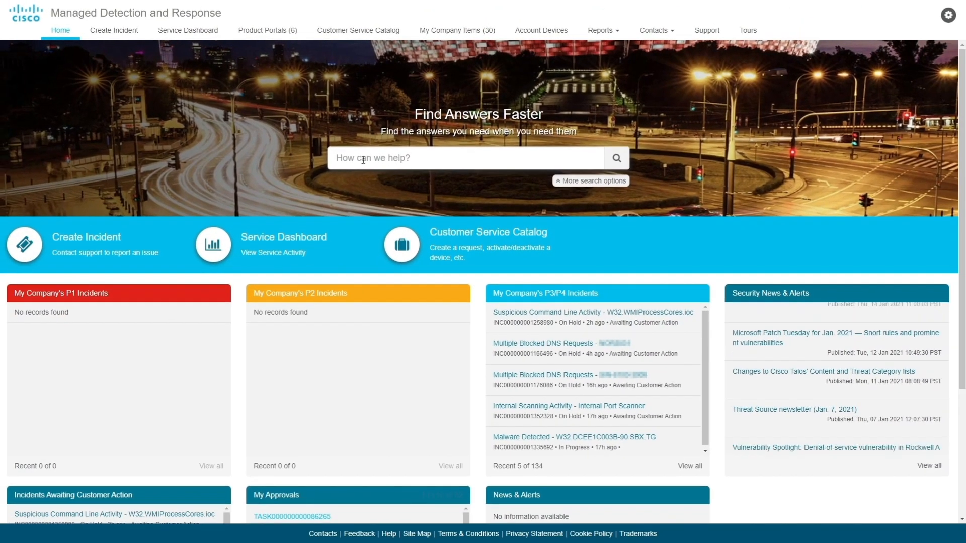
- Search 'string in inc or req' to see incident suggestions, then reveal More search options for TALOS Rep Lookup by IP or domain
text(string)
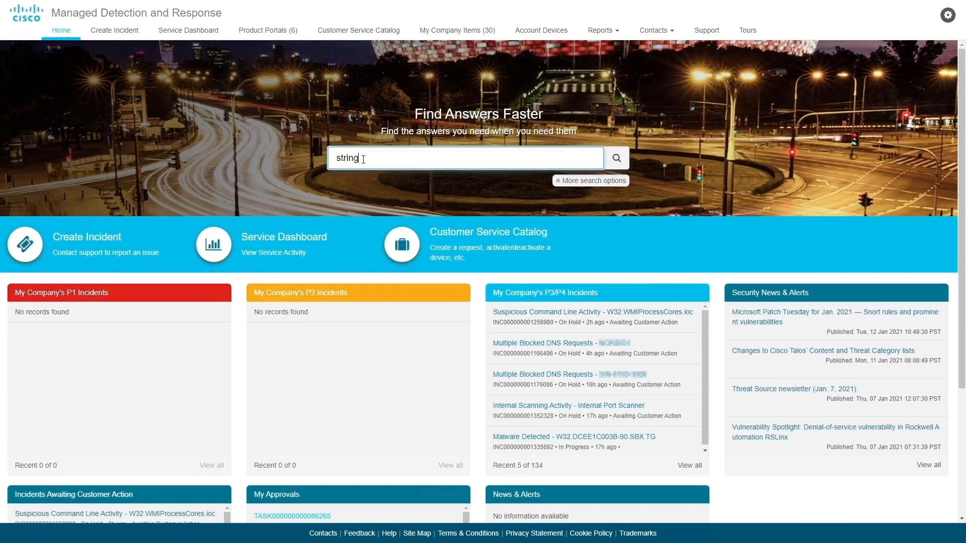
text(in inc)
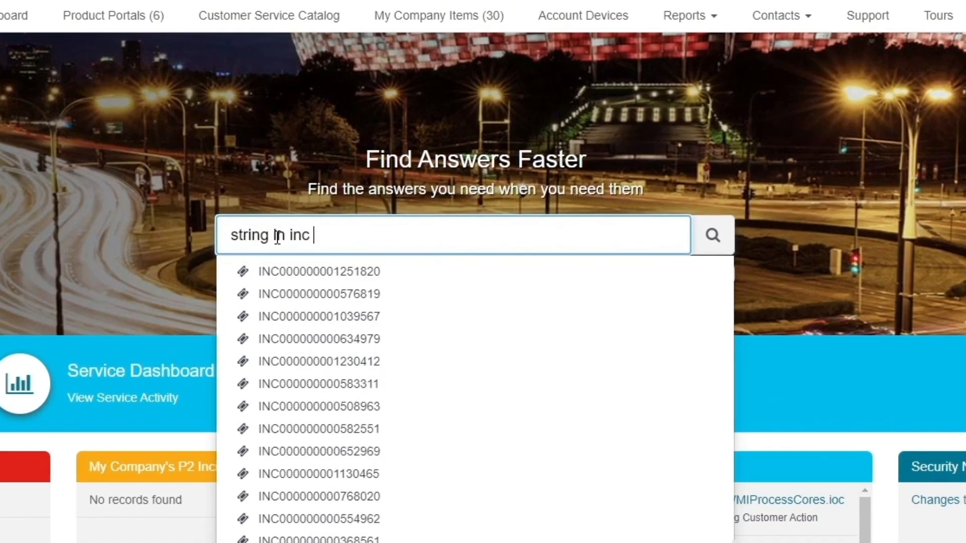
text(or req)
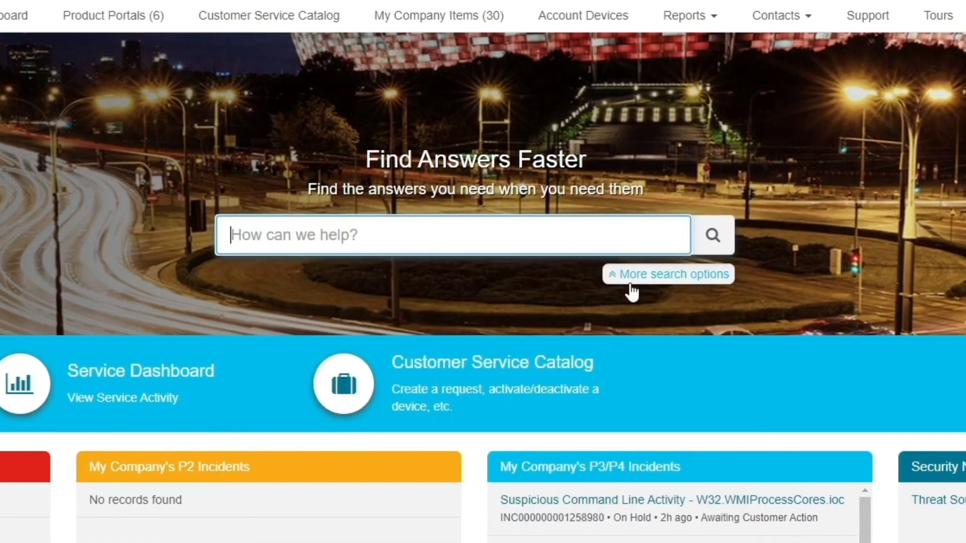
click(668, 274)
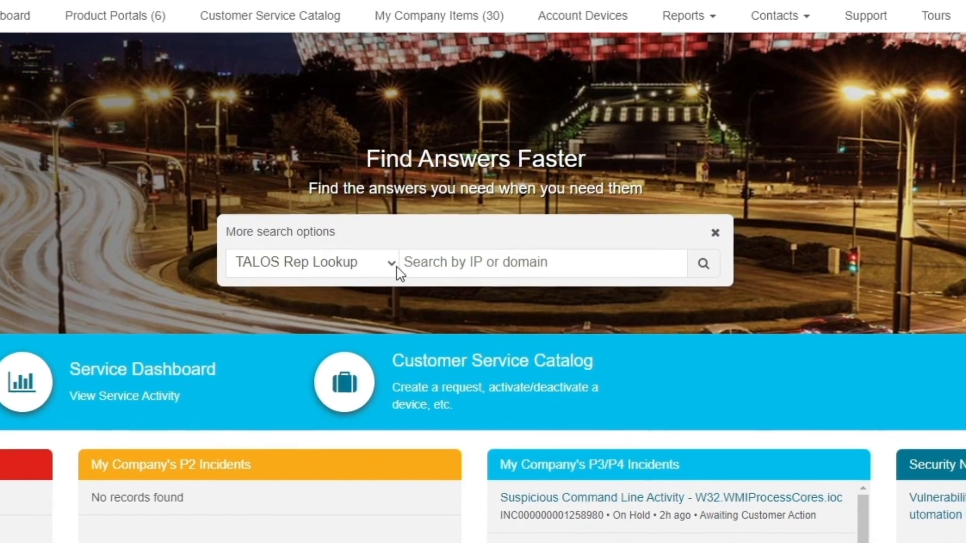